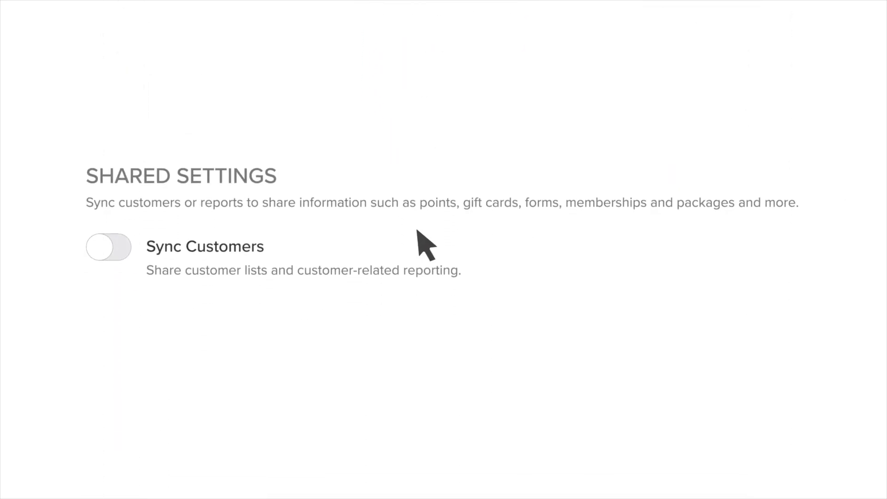
Switch on the Sync Customers toggle under Shared Settings
left_click(109, 248)
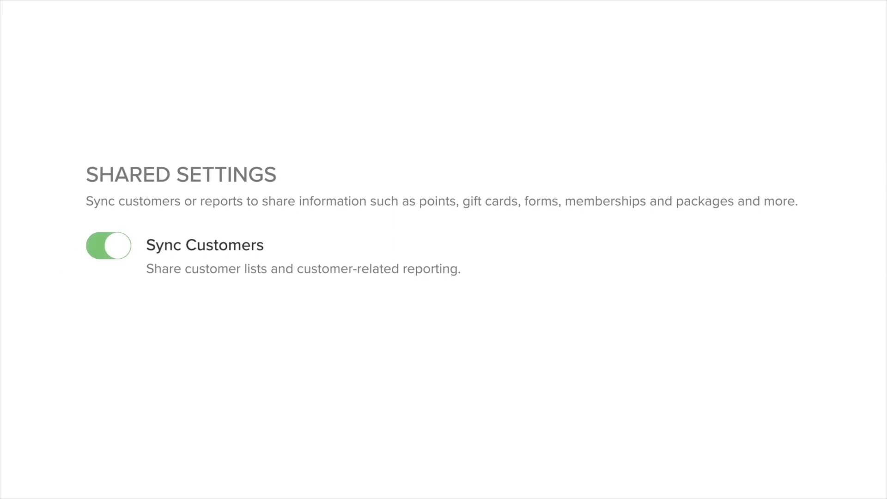
left_click(108, 246)
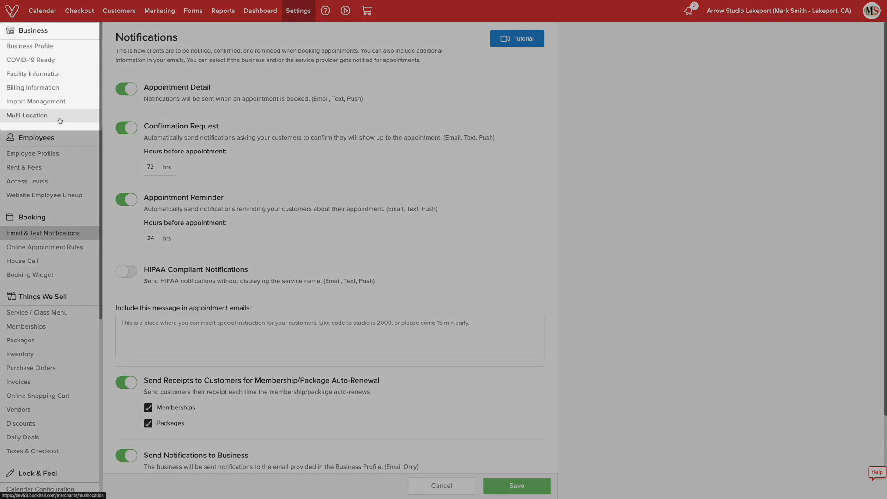
Go to the Multi-Location page under Business settings
left_click(27, 116)
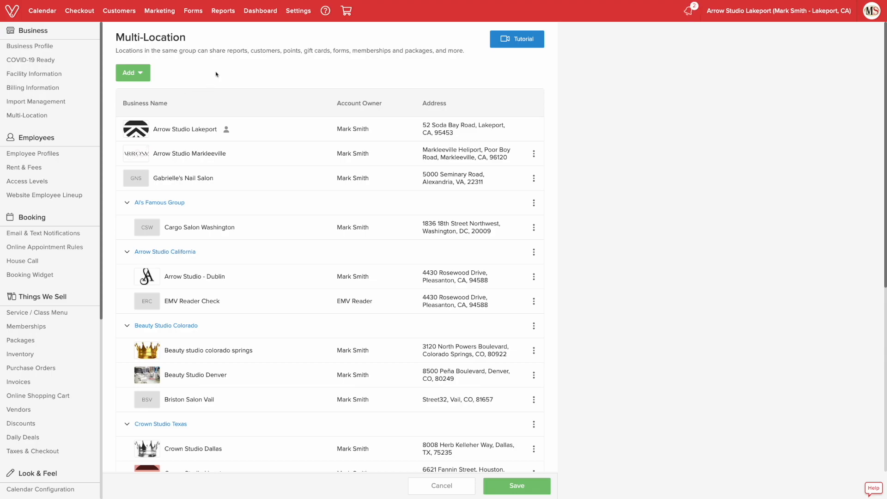
mouse_move(218, 74)
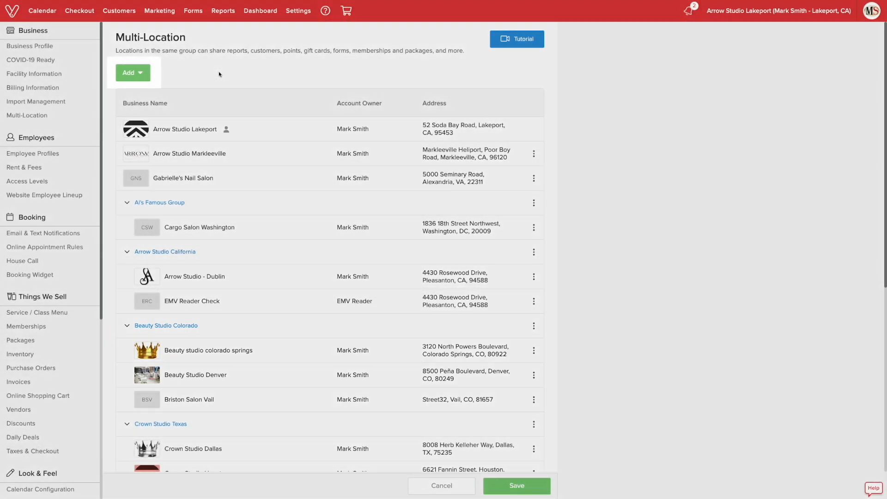
Create a new group 'Arrow Colorado' and add all available locations to it
left_click(133, 72)
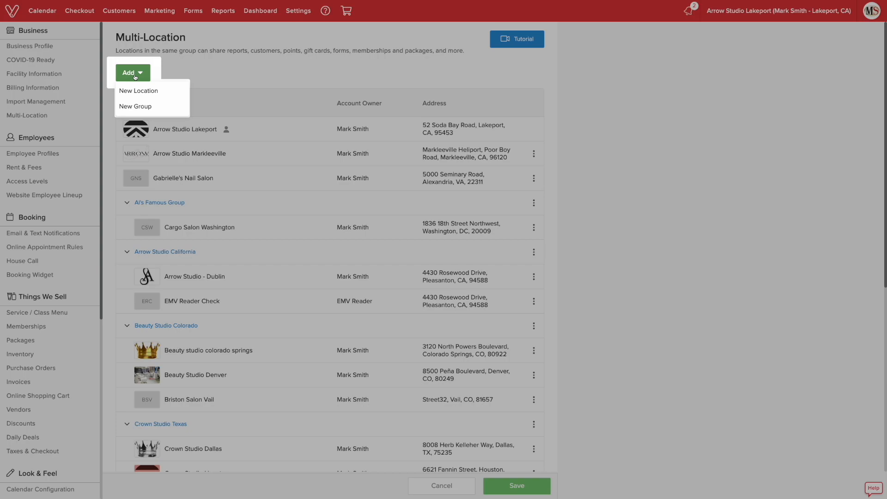
left_click(135, 107)
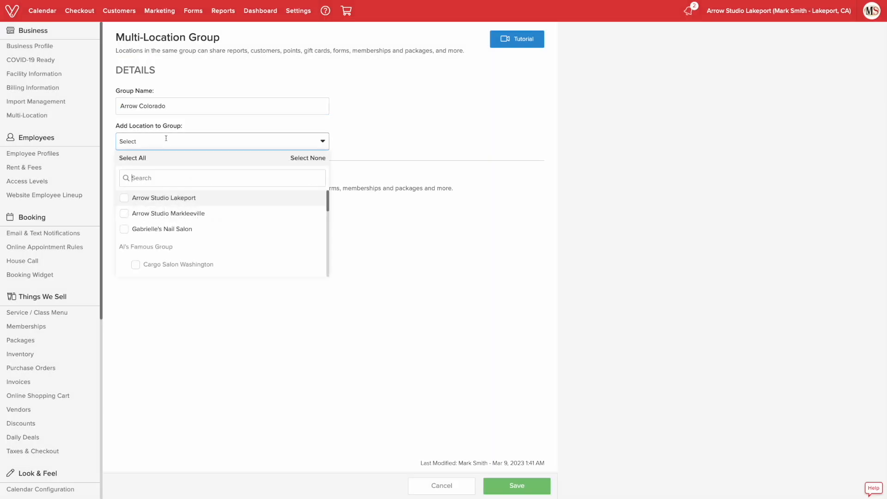
left_click(132, 158)
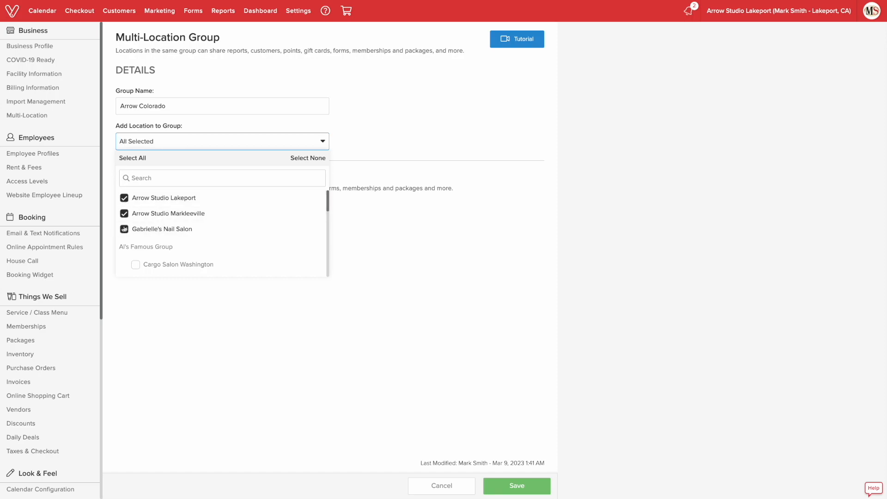
left_click(421, 132)
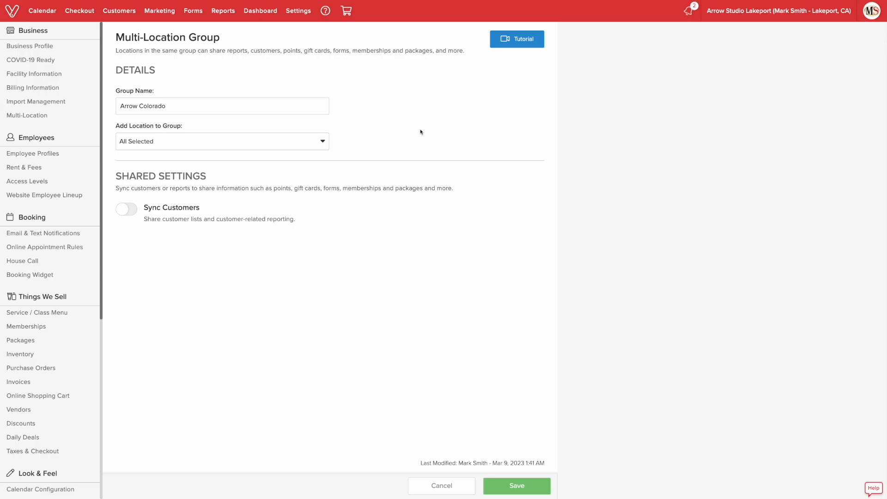
Enable Sync Customers and share Points, Gift Cards, Forms, Memberships and Packages
left_click(125, 209)
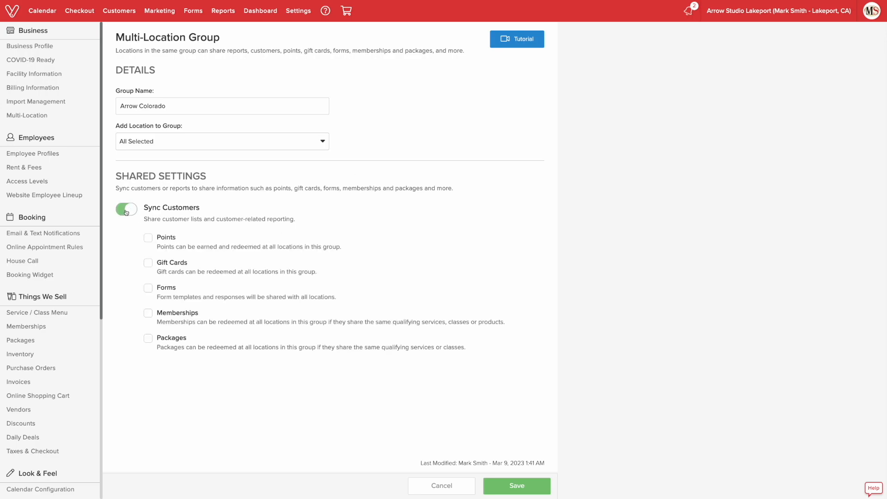
left_click(127, 209)
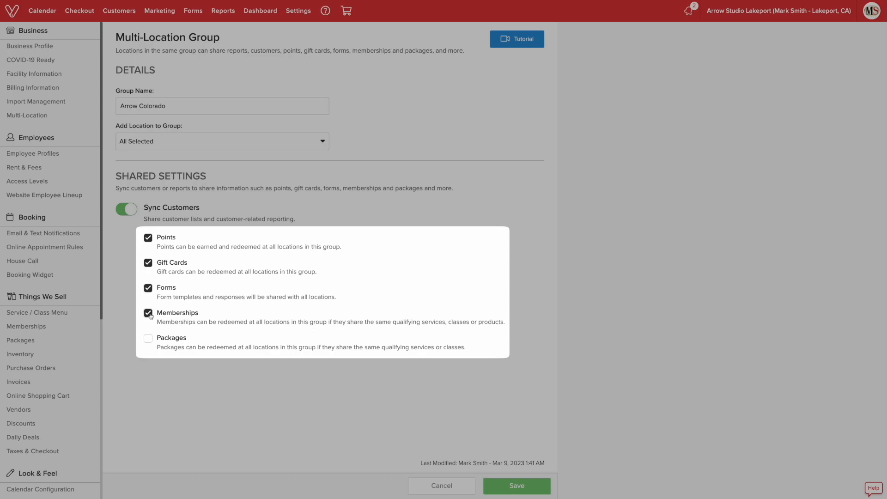
left_click(148, 338)
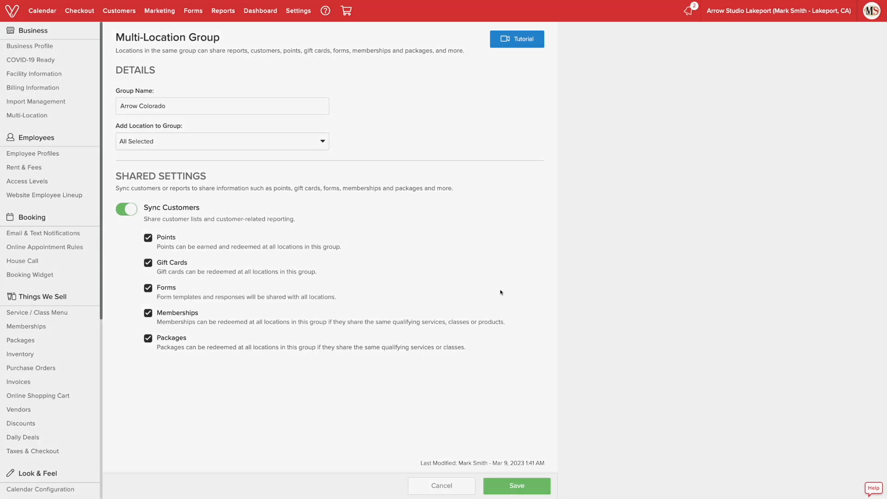
left_click(148, 288)
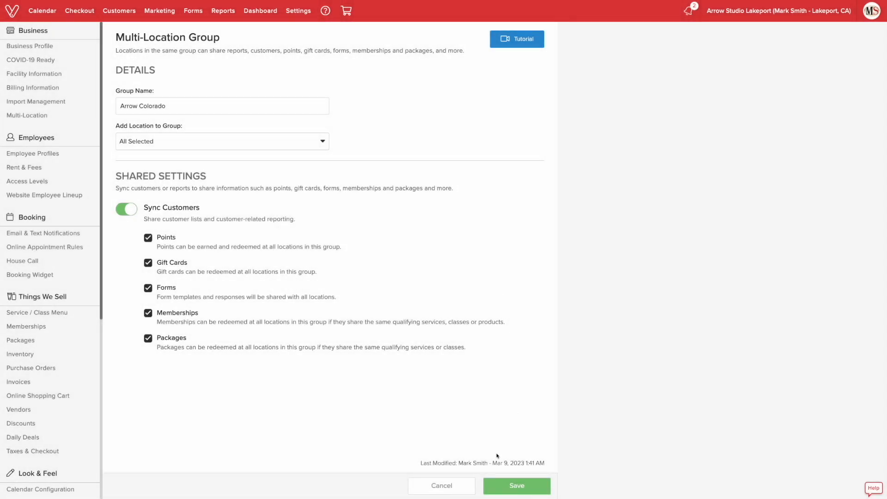
Save Arrow Colorado, then review its three locations and group options in the list
left_click(516, 485)
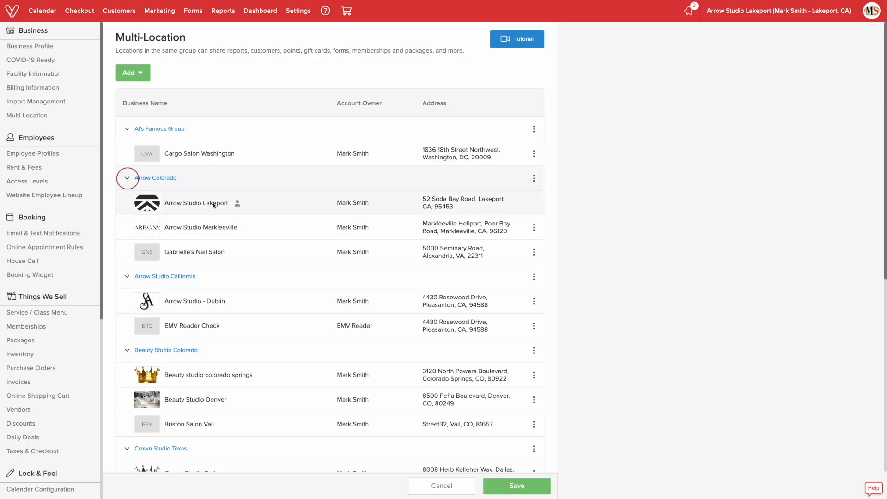
left_click(127, 178)
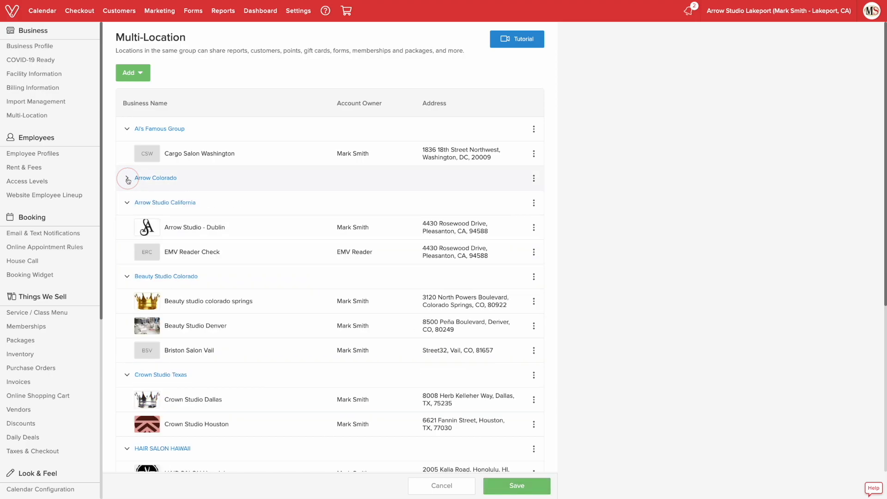
left_click(128, 178)
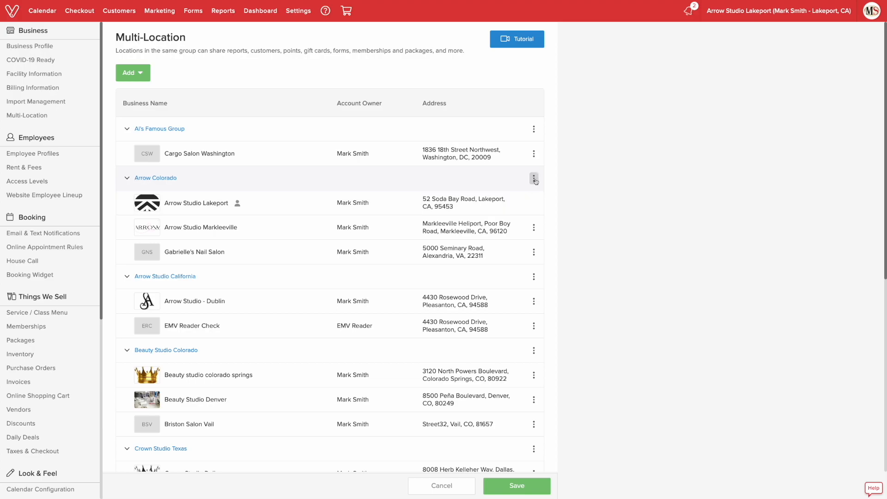
left_click(533, 177)
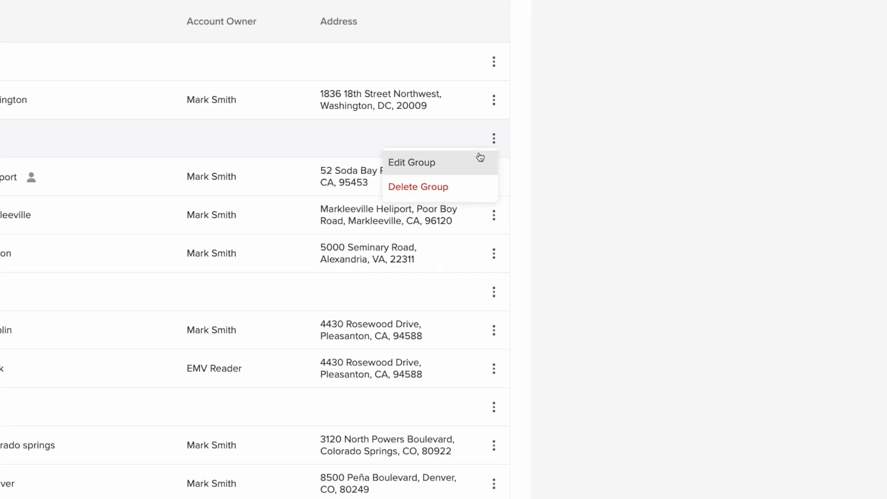
left_click(412, 162)
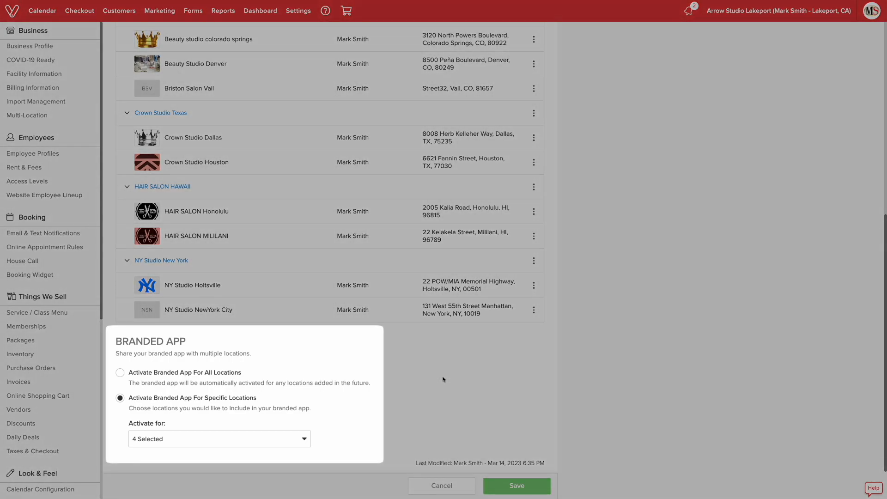
mouse_move(422, 402)
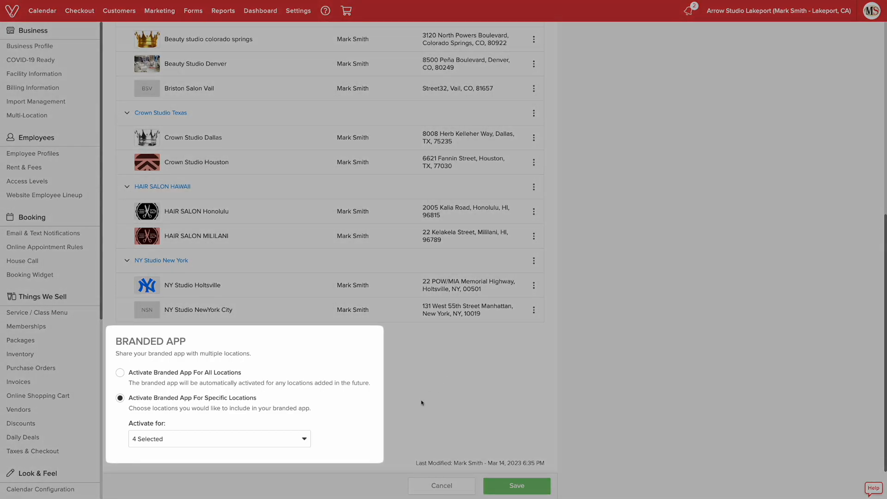
left_click(218, 438)
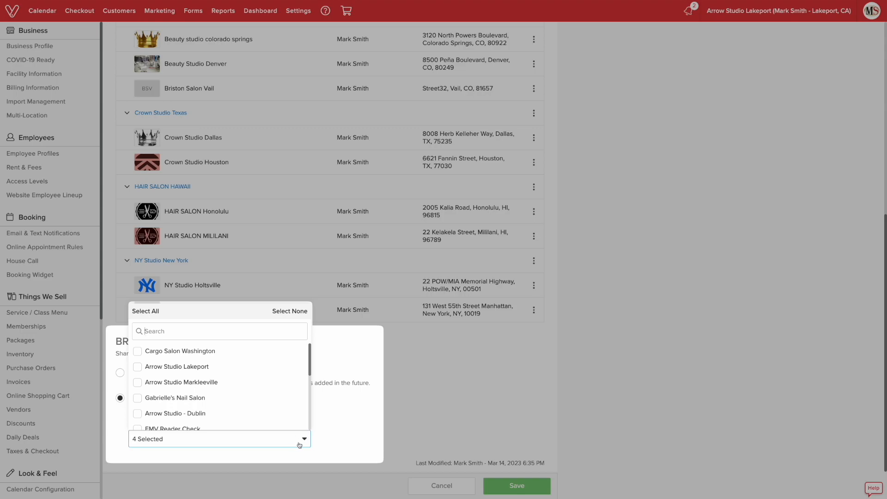
left_click(304, 438)
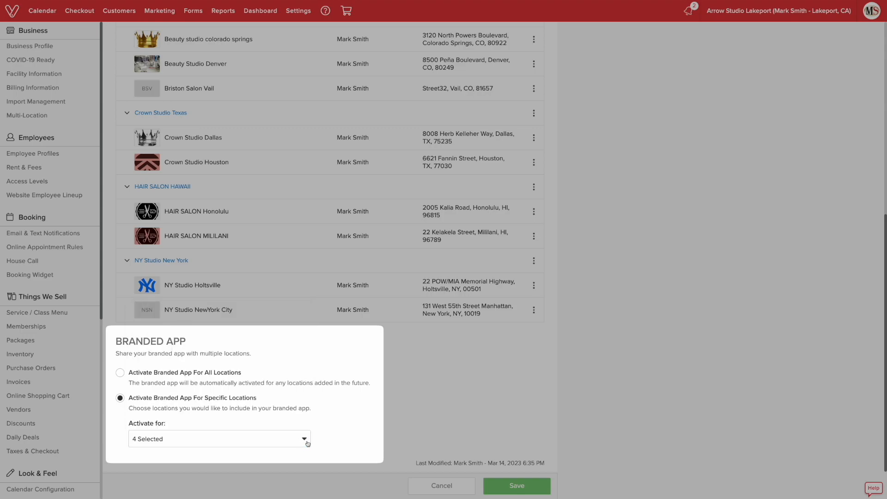
mouse_move(470, 411)
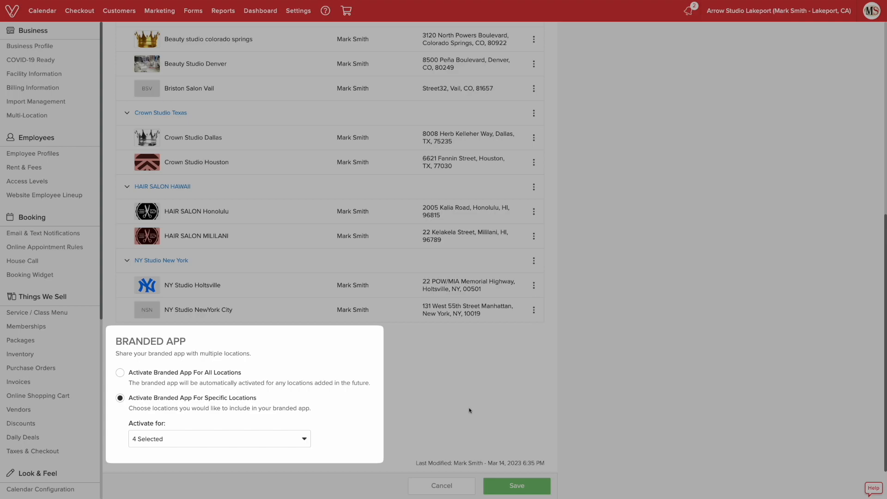